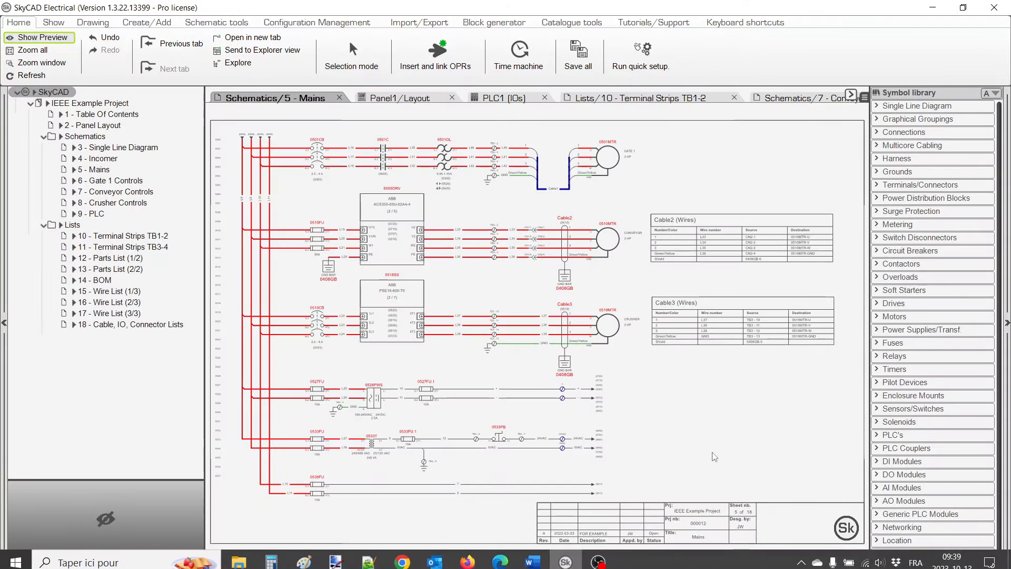
Browse the Show, Drawing, Schematic tools and Configuration Management tabs, ending on Tutorials/Support.
{"action": "left_click", "coordinate": [54, 22]}
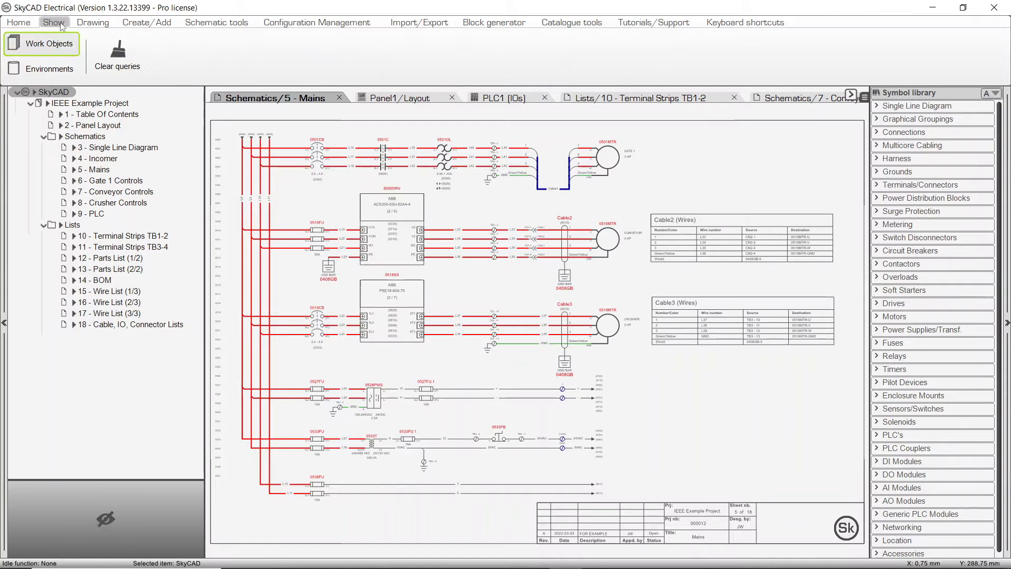
{"action": "left_click", "coordinate": [216, 22]}
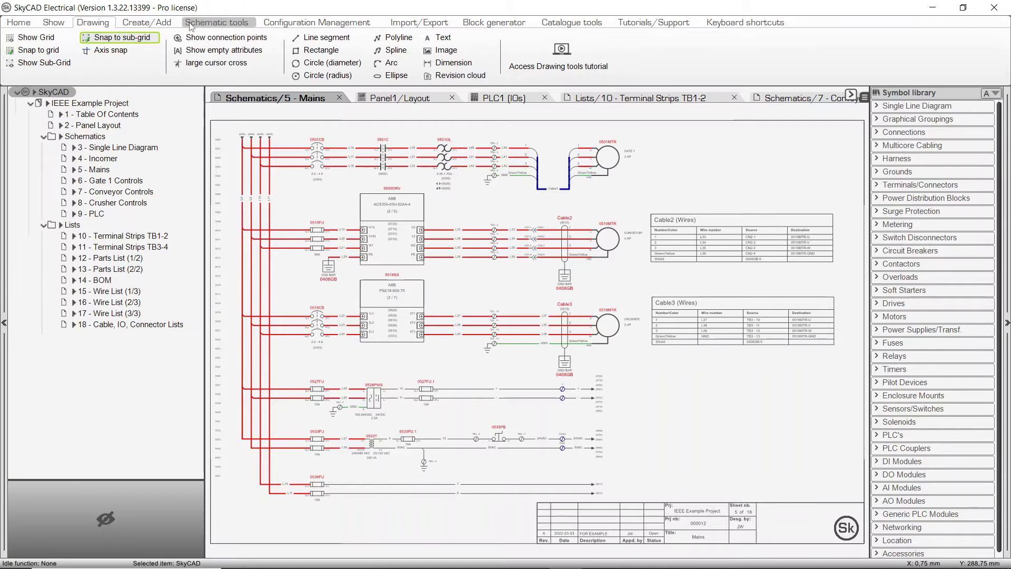
{"action": "left_click", "coordinate": [316, 21]}
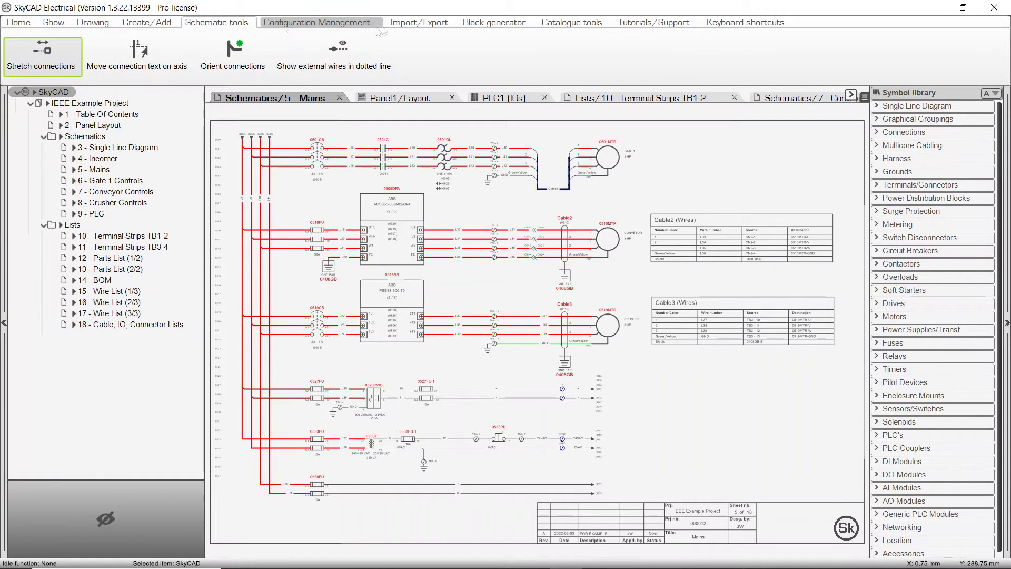
{"action": "left_click", "coordinate": [654, 22]}
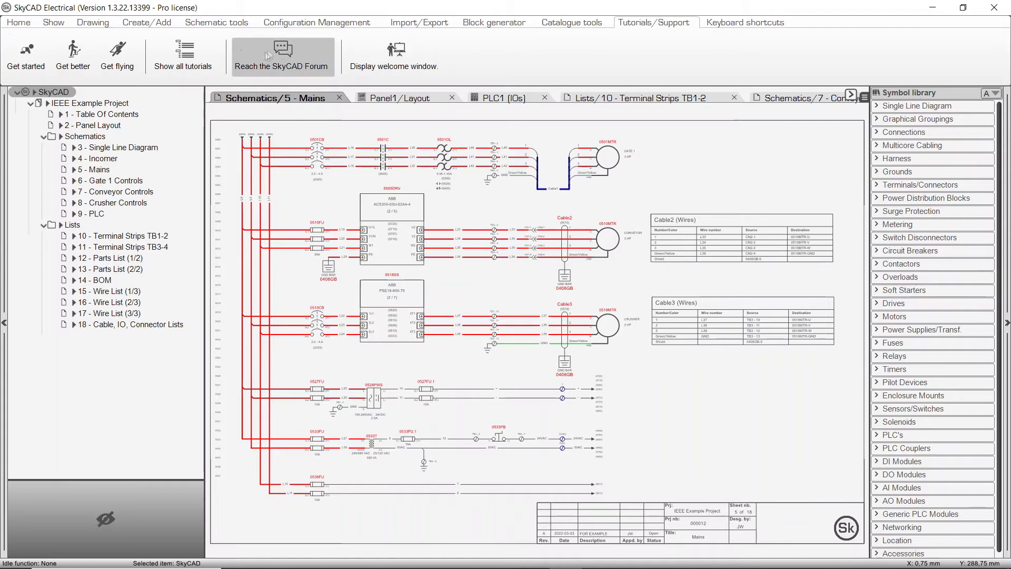
{"action": "mouse_move", "coordinate": [282, 56]}
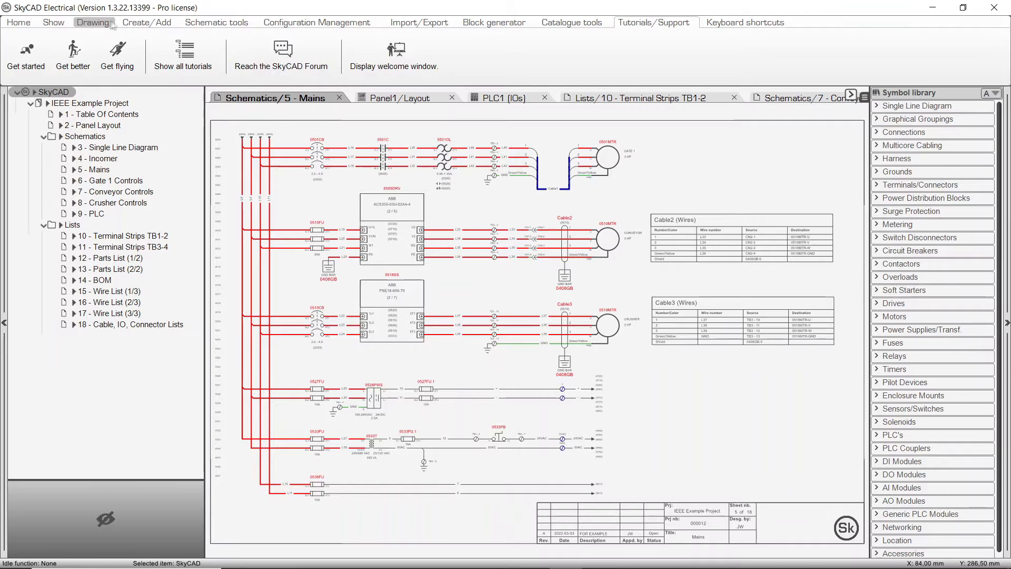
View the Drawing tab's drawing and grid commands, then go back to Home.
{"action": "left_click", "coordinate": [93, 21]}
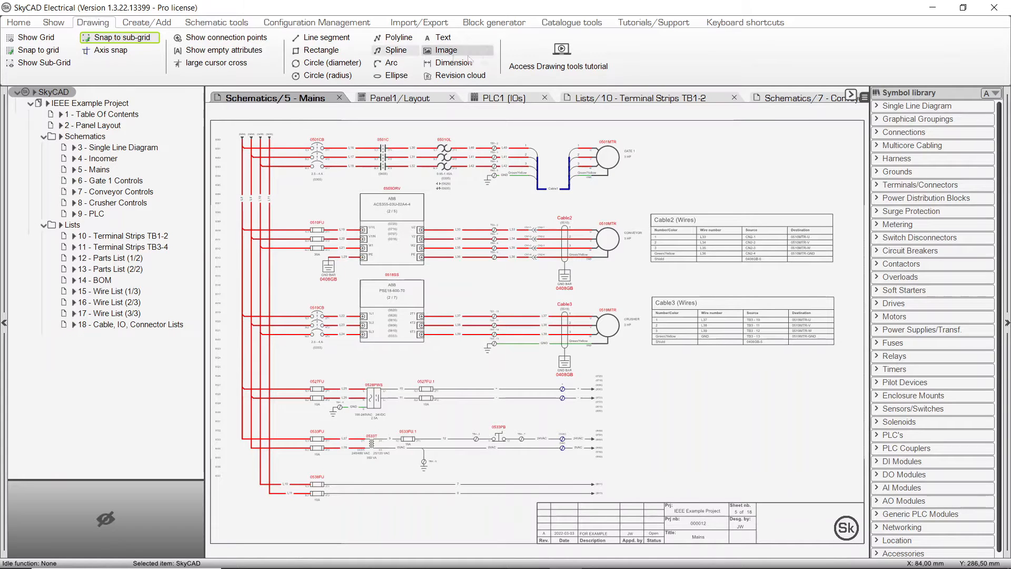
{"action": "mouse_move", "coordinate": [569, 71]}
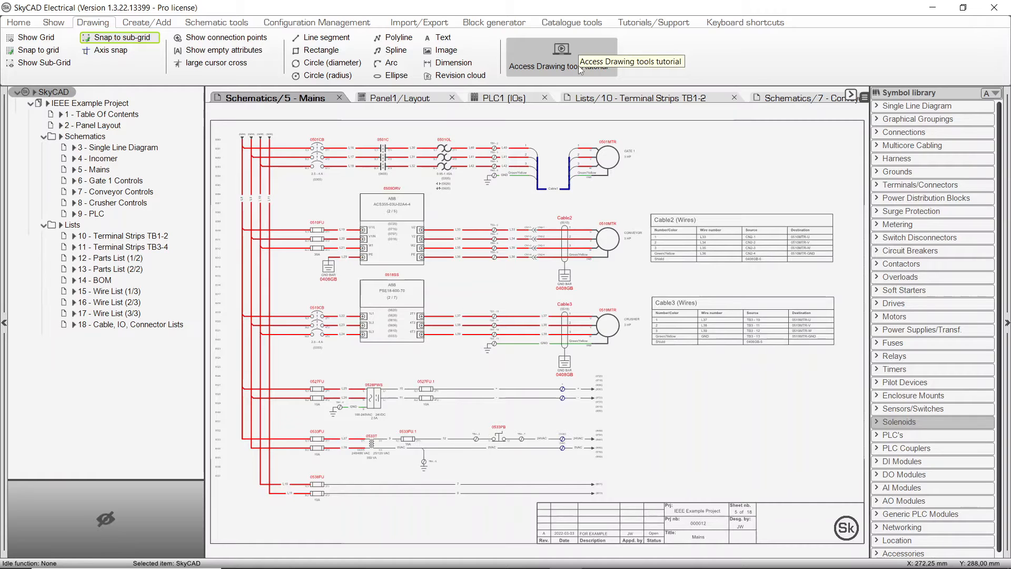
{"action": "mouse_move", "coordinate": [556, 71]}
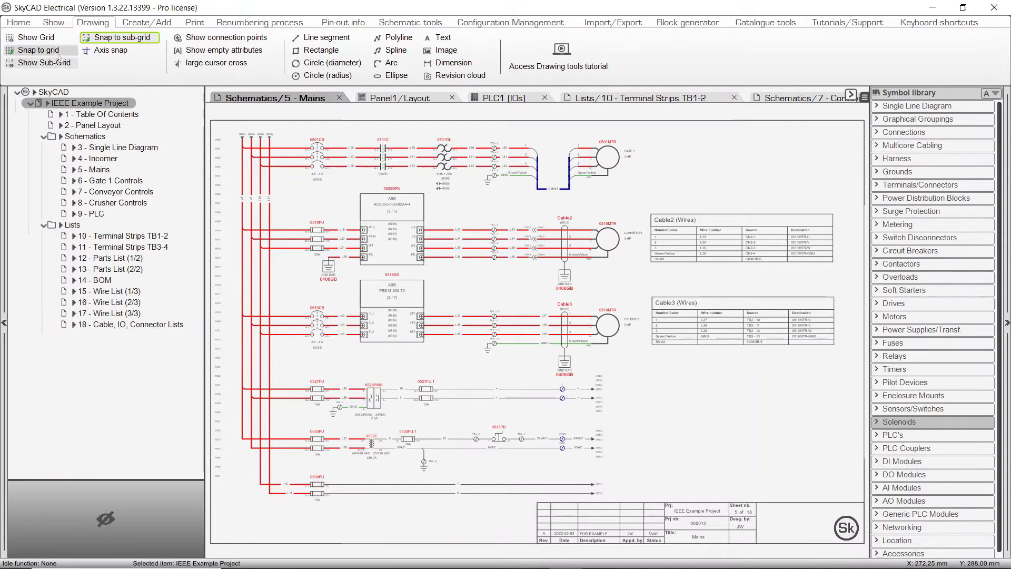
{"action": "left_click", "coordinate": [18, 21]}
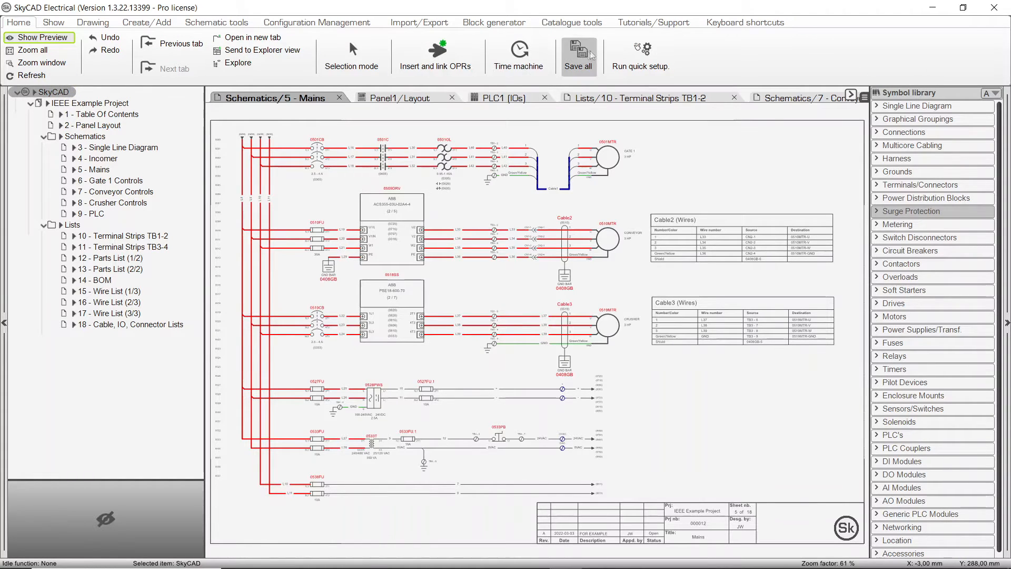
Select 5 - Mains, then IEEE Example Project, then 5 - Mains again in the tree.
{"action": "left_click", "coordinate": [579, 55]}
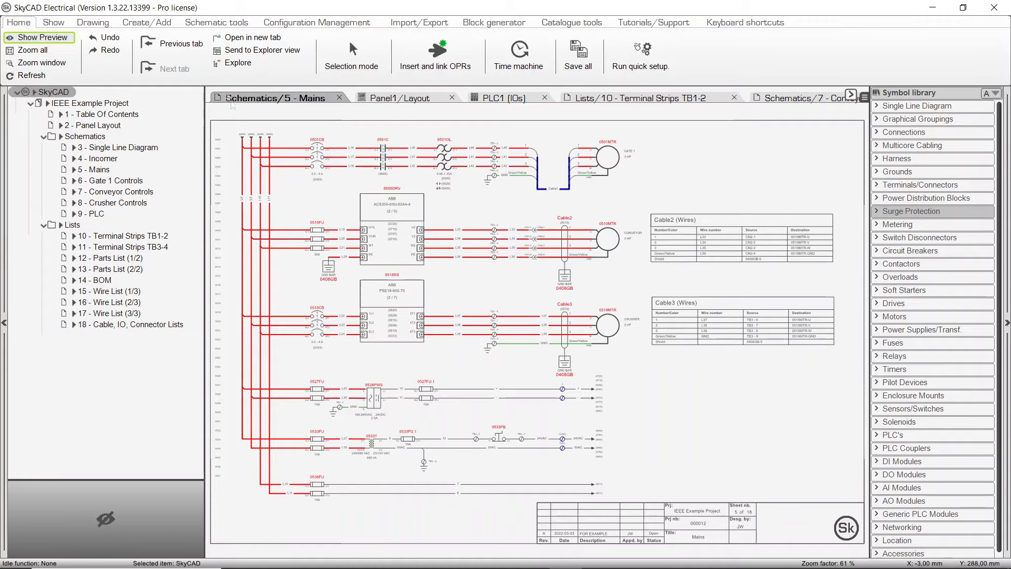
{"action": "mouse_move", "coordinate": [479, 219]}
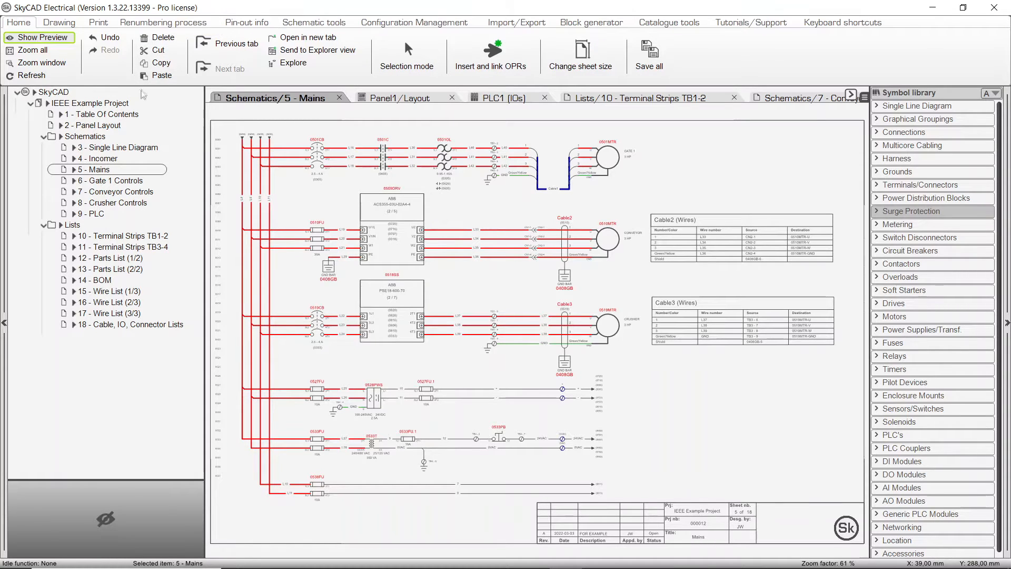
{"action": "left_click", "coordinate": [42, 37]}
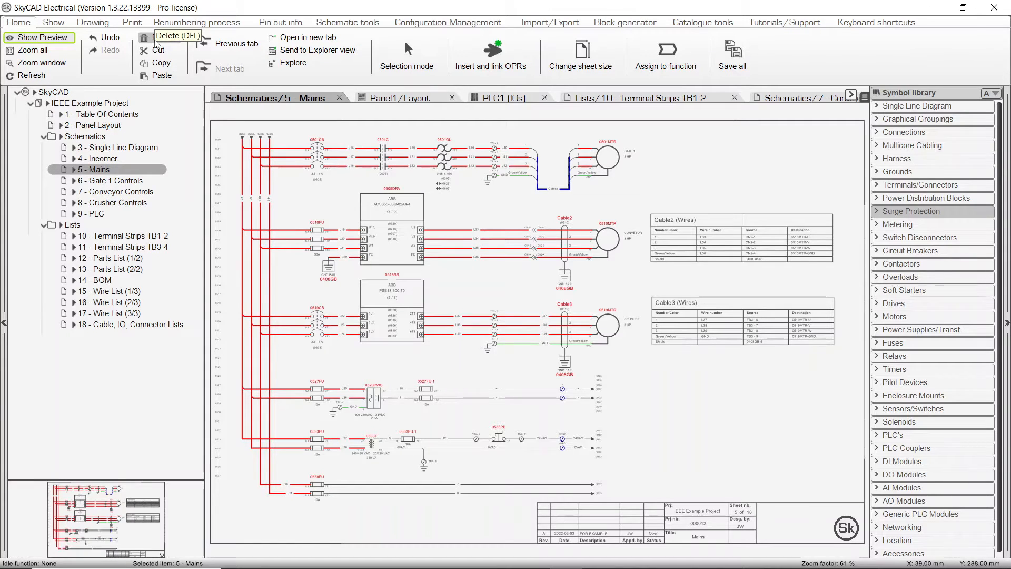
{"action": "left_click", "coordinate": [98, 103]}
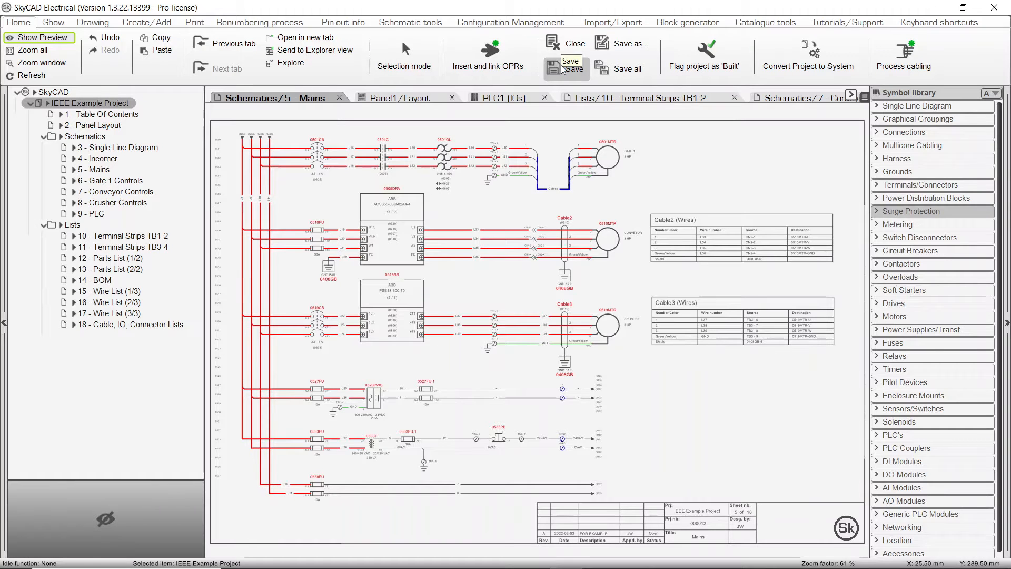
{"action": "left_click", "coordinate": [605, 160]}
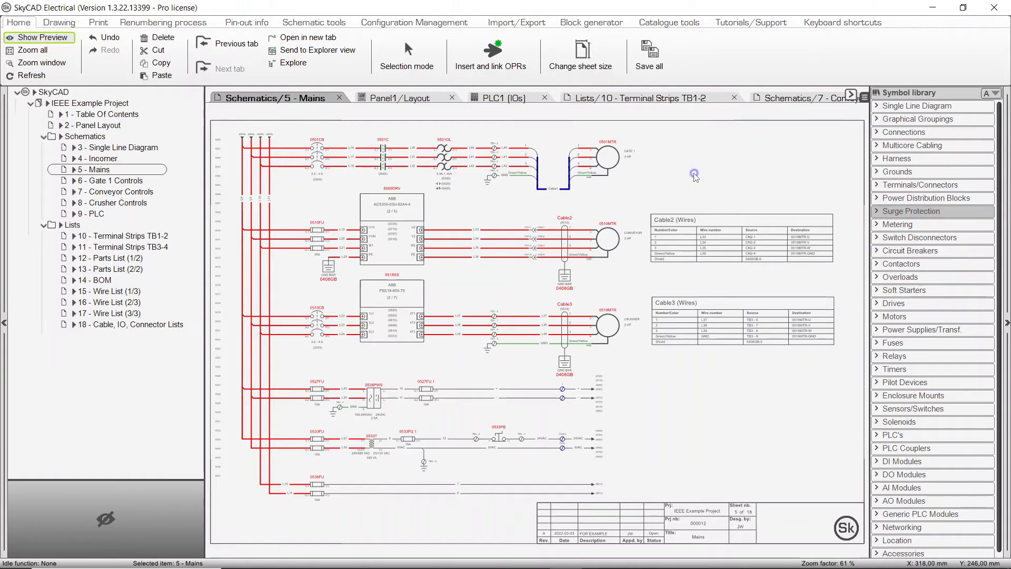
{"action": "mouse_move", "coordinate": [586, 72]}
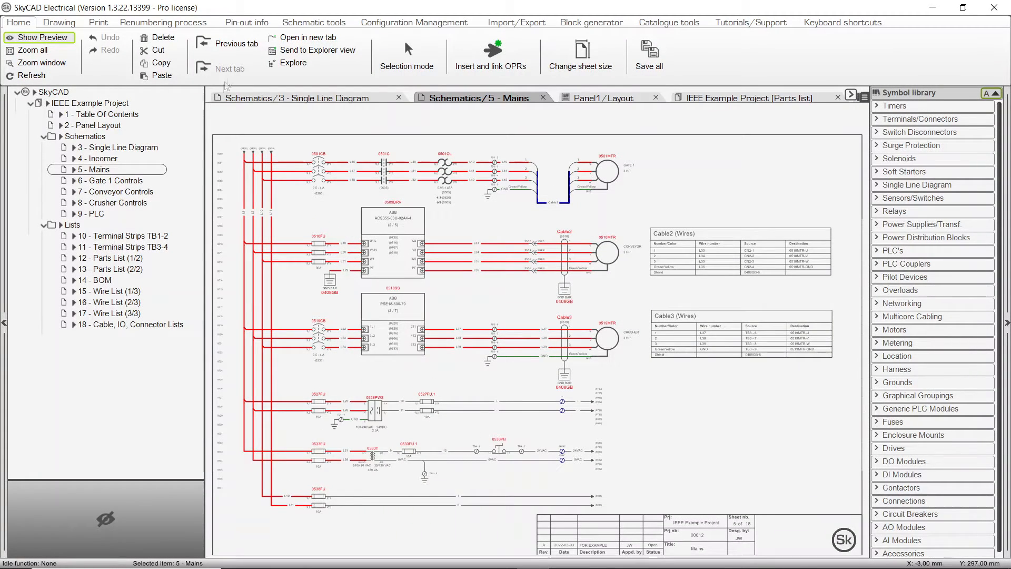
{"action": "mouse_move", "coordinate": [234, 43]}
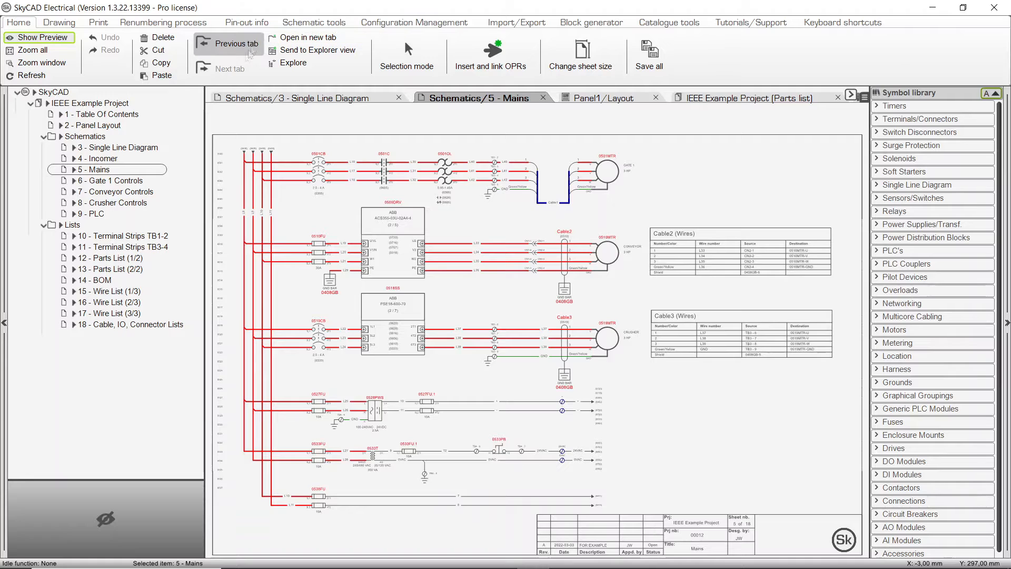
{"action": "mouse_move", "coordinate": [236, 73]}
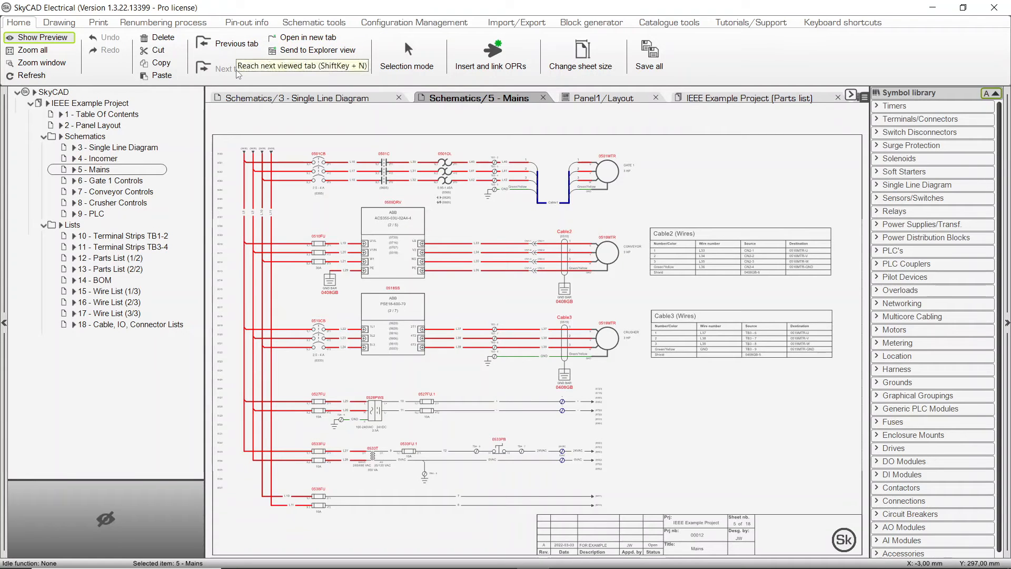
{"action": "mouse_move", "coordinate": [286, 385]}
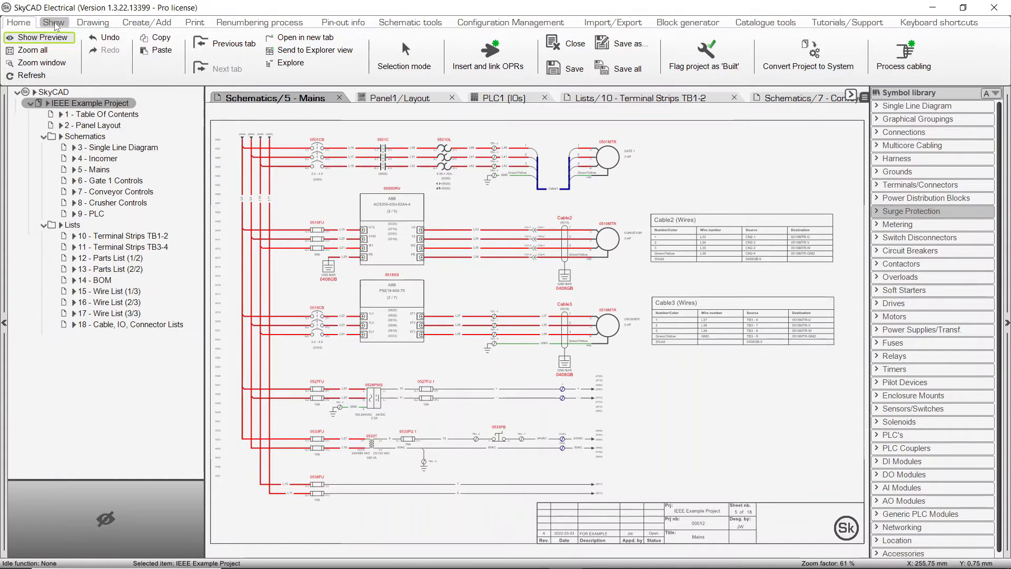
From the Show tab, list Components, then Locations, then Cables in the project tree.
{"action": "left_click", "coordinate": [54, 23]}
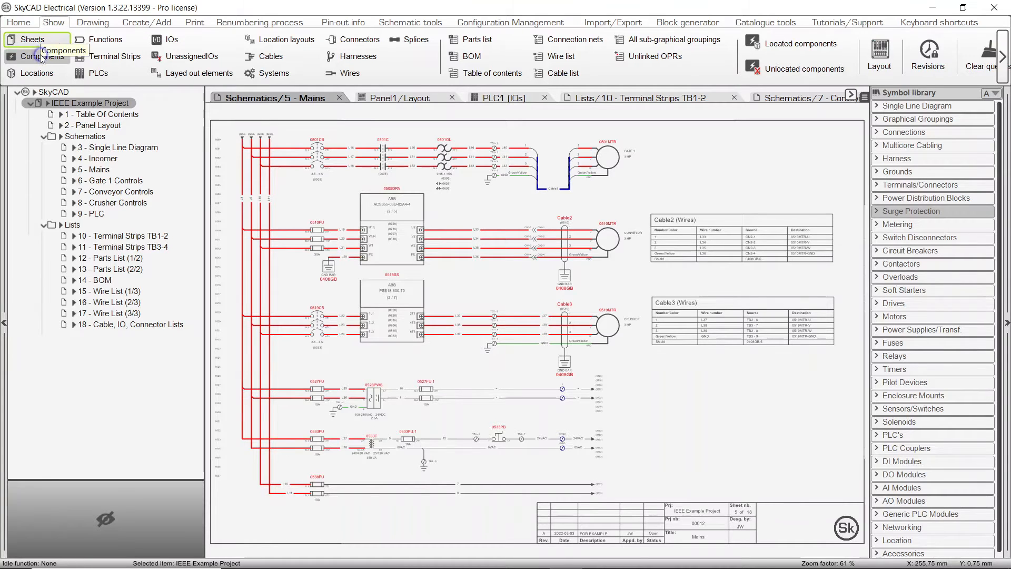
{"action": "left_click", "coordinate": [44, 57]}
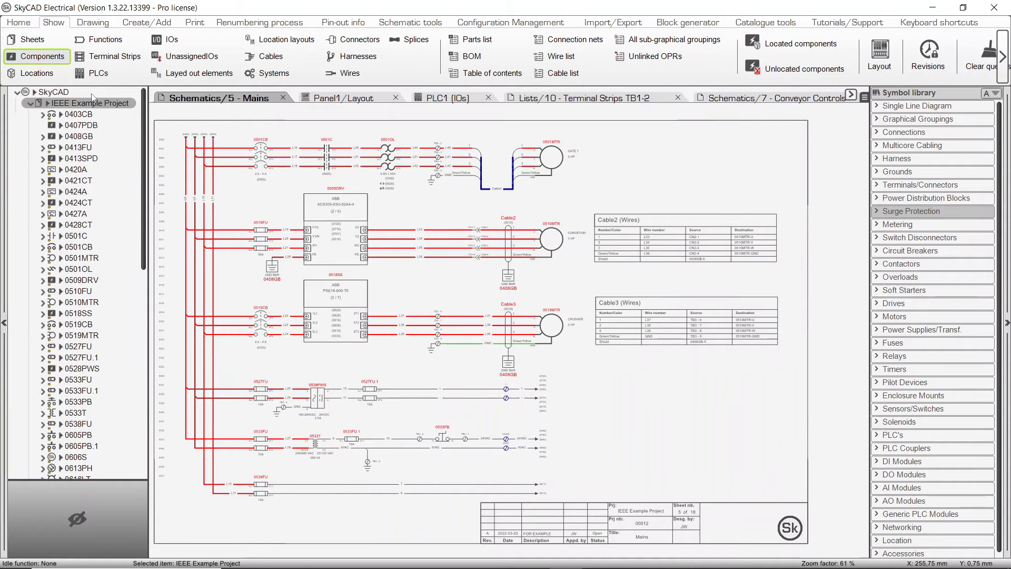
{"action": "left_click", "coordinate": [36, 72]}
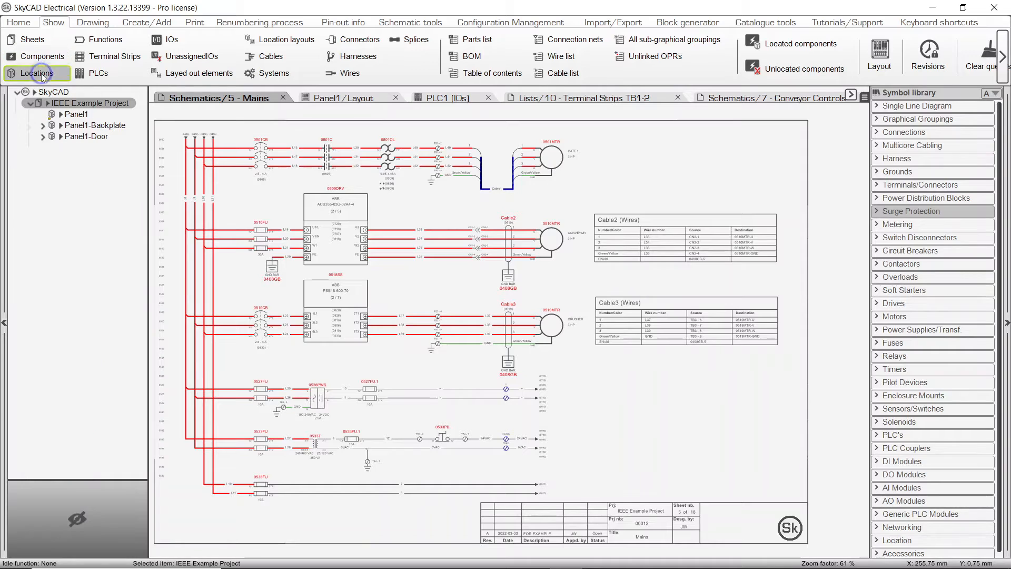
{"action": "left_click", "coordinate": [269, 57]}
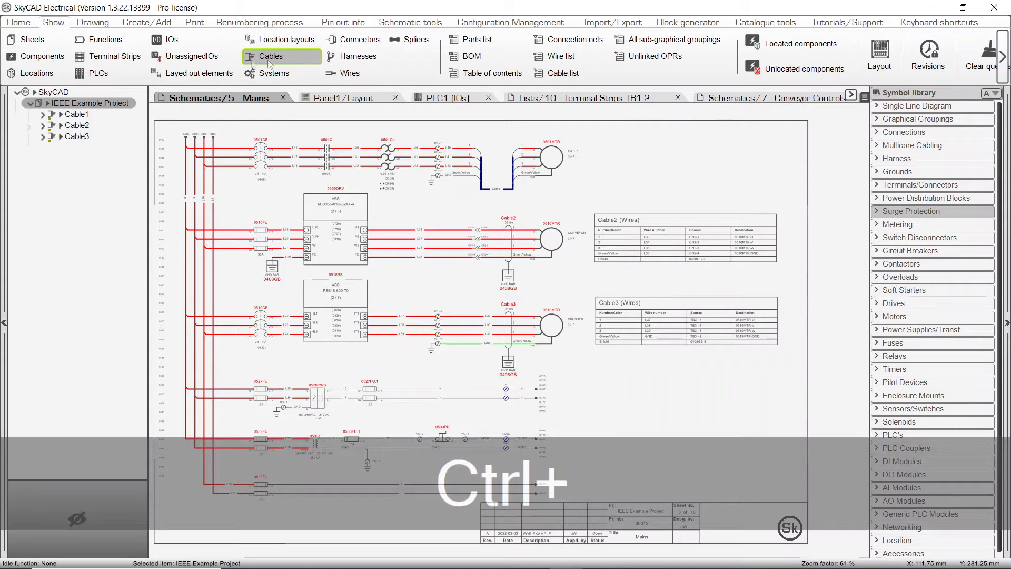
{"action": "left_click", "coordinate": [55, 72]}
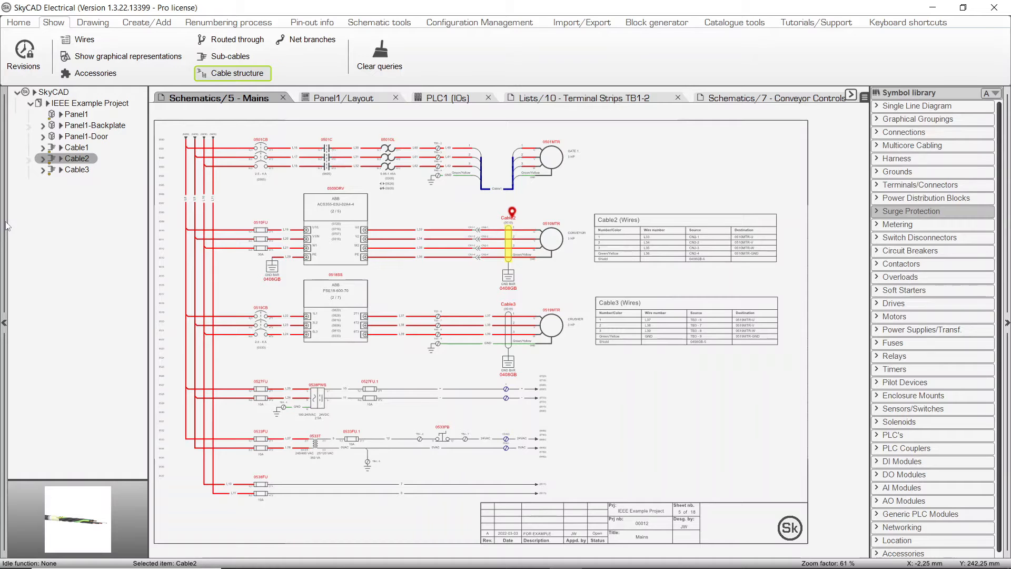
{"action": "left_click", "coordinate": [341, 98]}
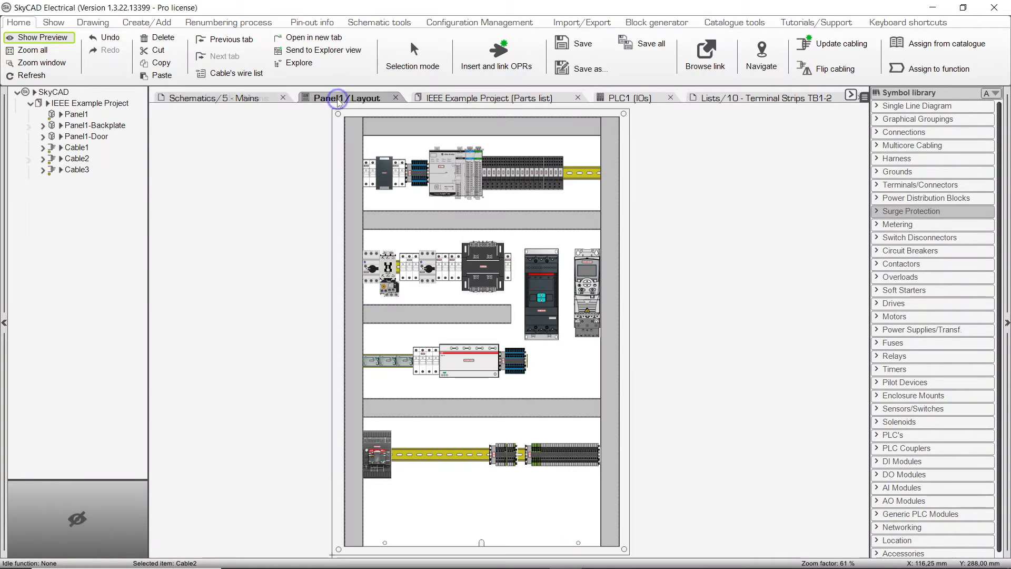
{"action": "left_click", "coordinate": [488, 97]}
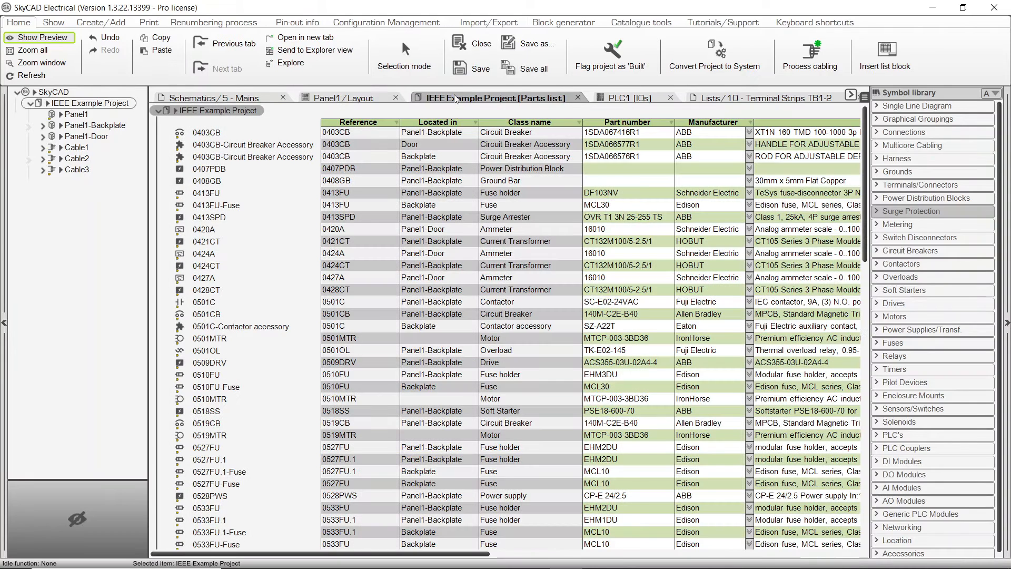
{"action": "left_click", "coordinate": [219, 98]}
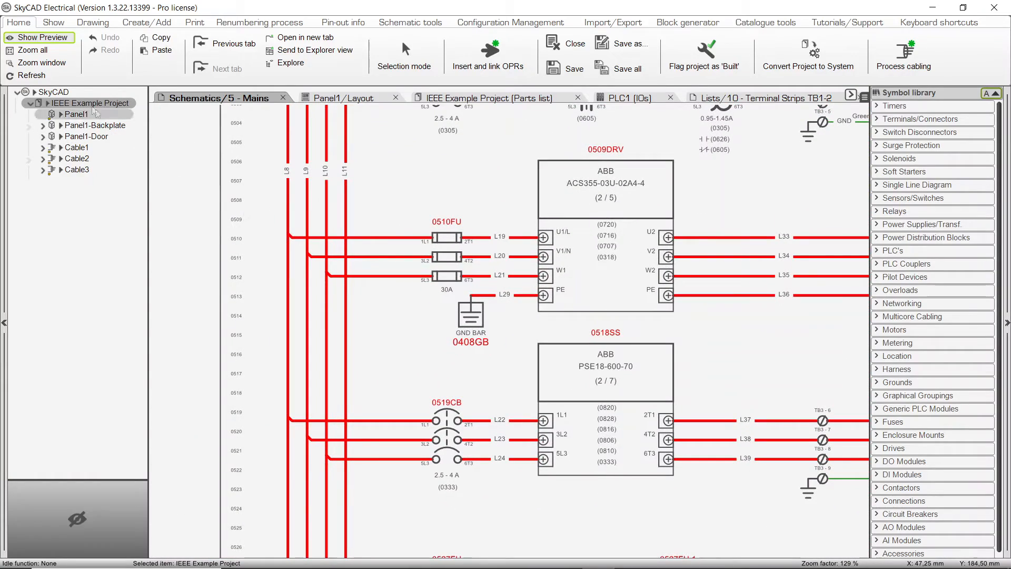
Zoom all on Mains, then view the Panel1 layout, PLC1 table and terminal strips tabs.
{"action": "left_click", "coordinate": [33, 50]}
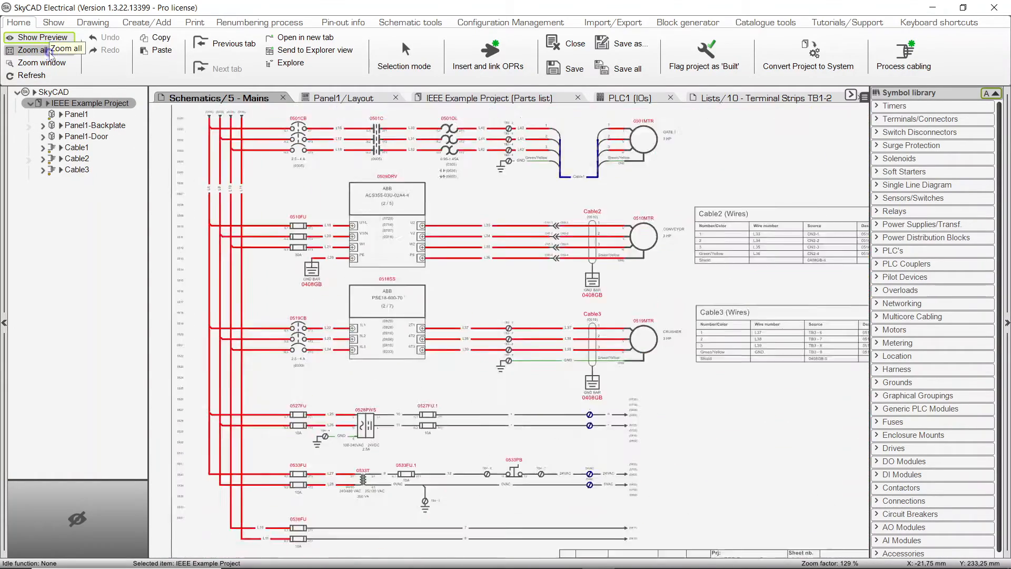
{"action": "left_click", "coordinate": [31, 49]}
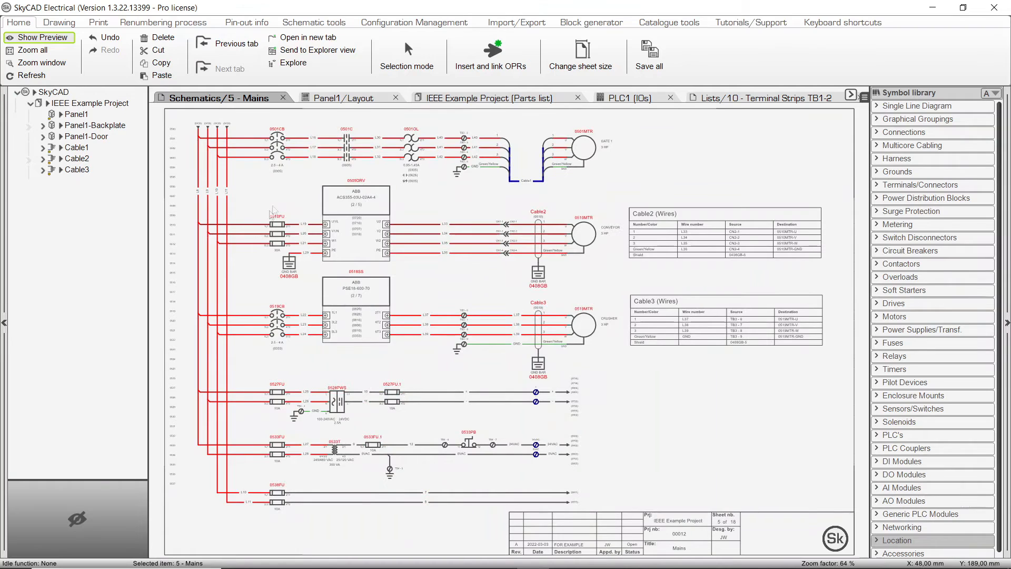
{"action": "left_click", "coordinate": [346, 98]}
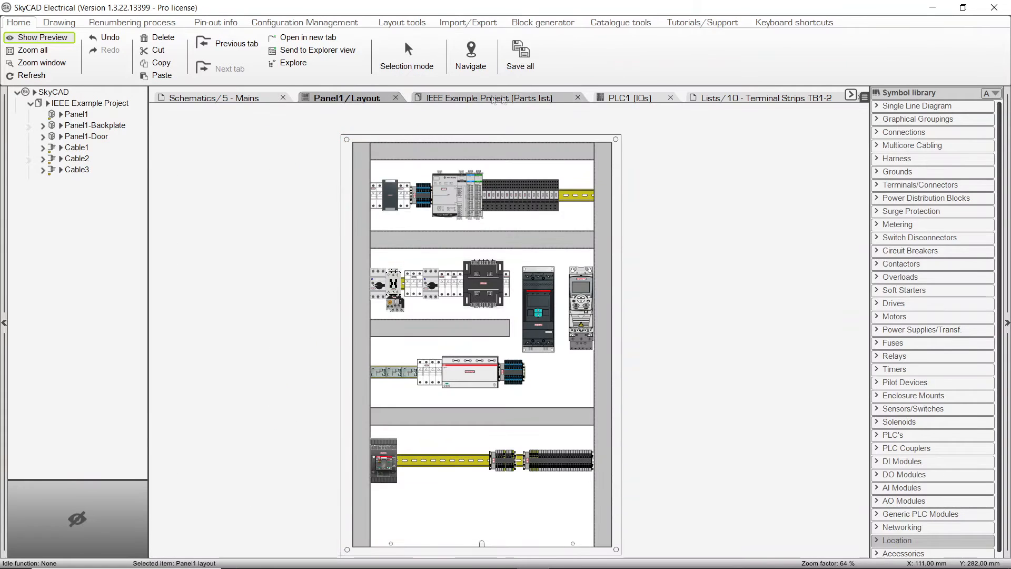
{"action": "left_click", "coordinate": [629, 98]}
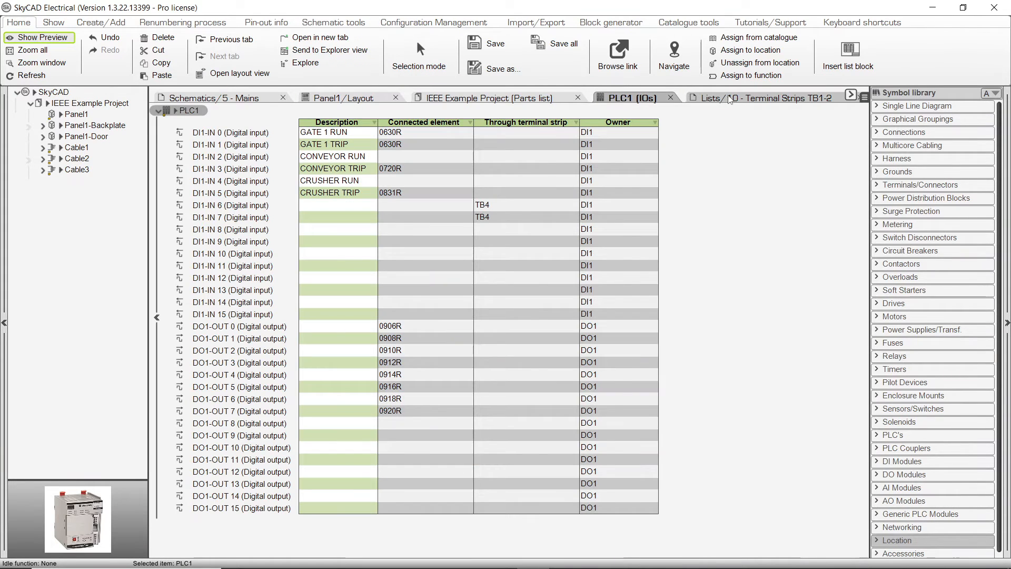
{"action": "left_click", "coordinate": [768, 98]}
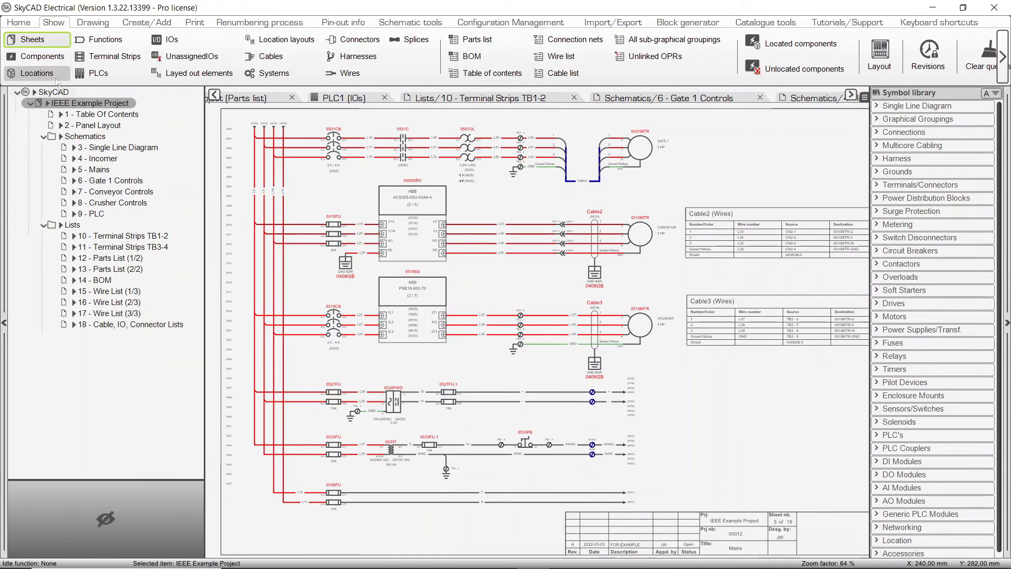
Open '3 - Single Line Diagram' from the project tree.
{"action": "double_click", "coordinate": [118, 147]}
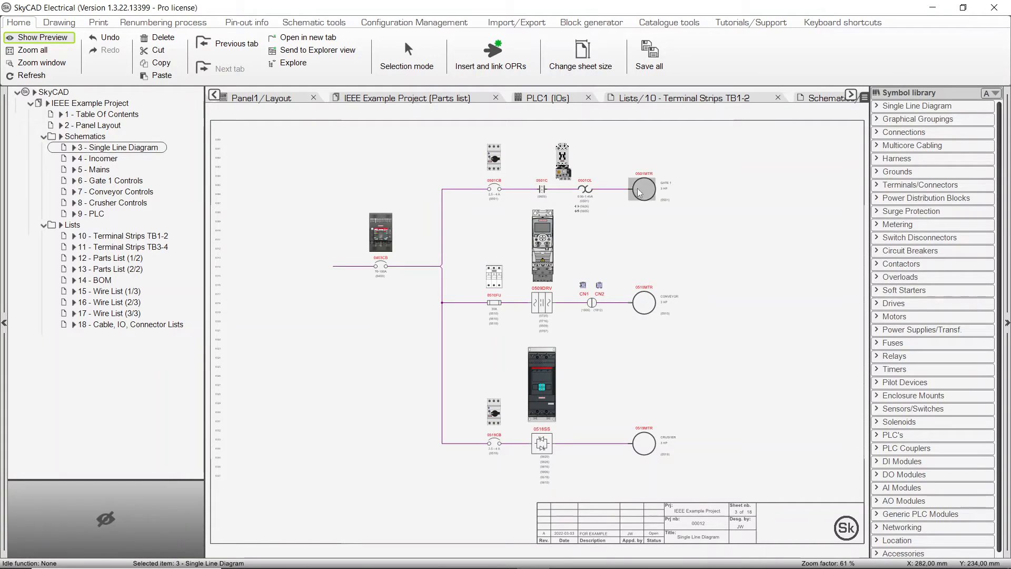
{"action": "right_click", "coordinate": [641, 189]}
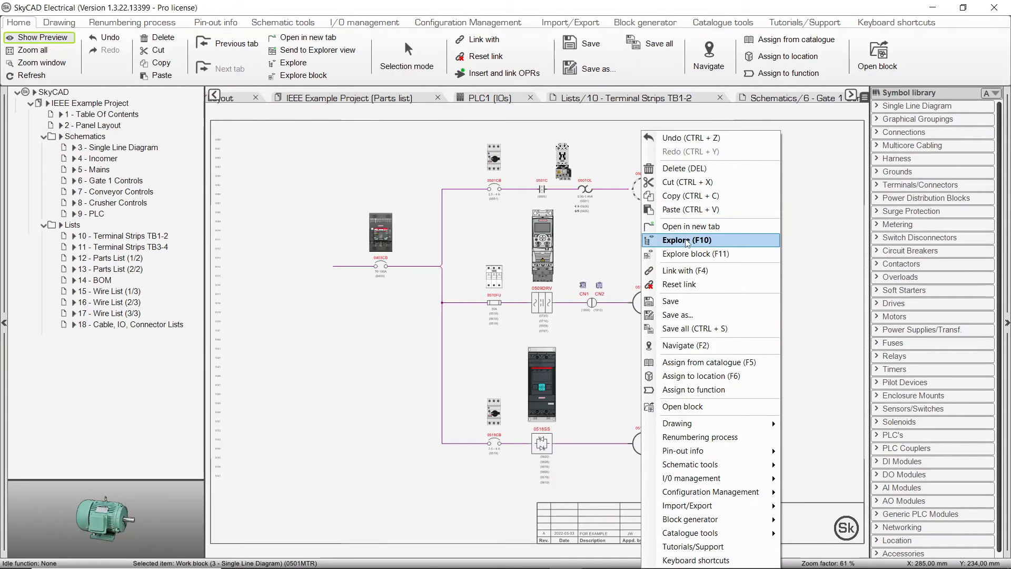
{"action": "left_click", "coordinate": [678, 240]}
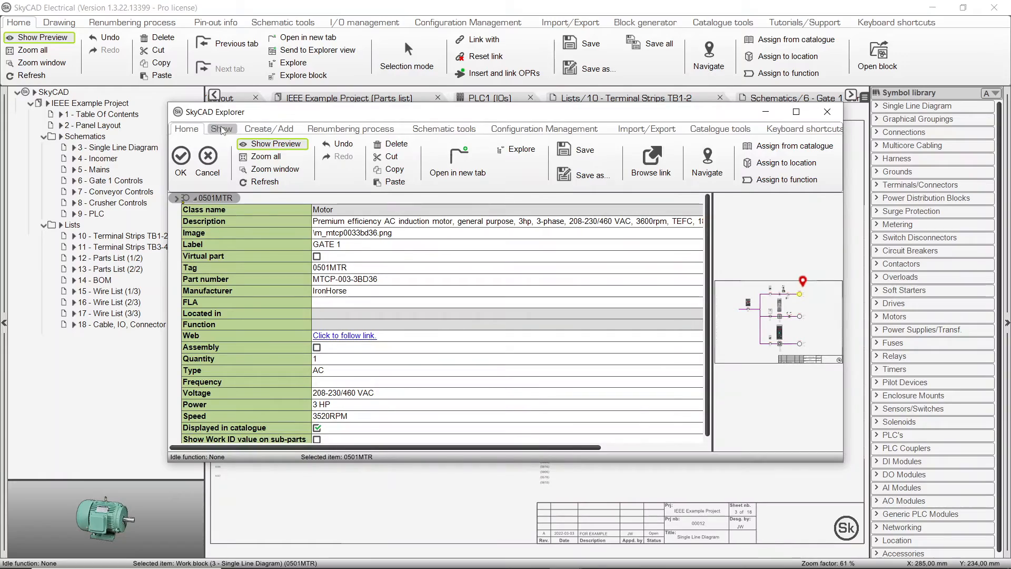
{"action": "left_click", "coordinate": [221, 129]}
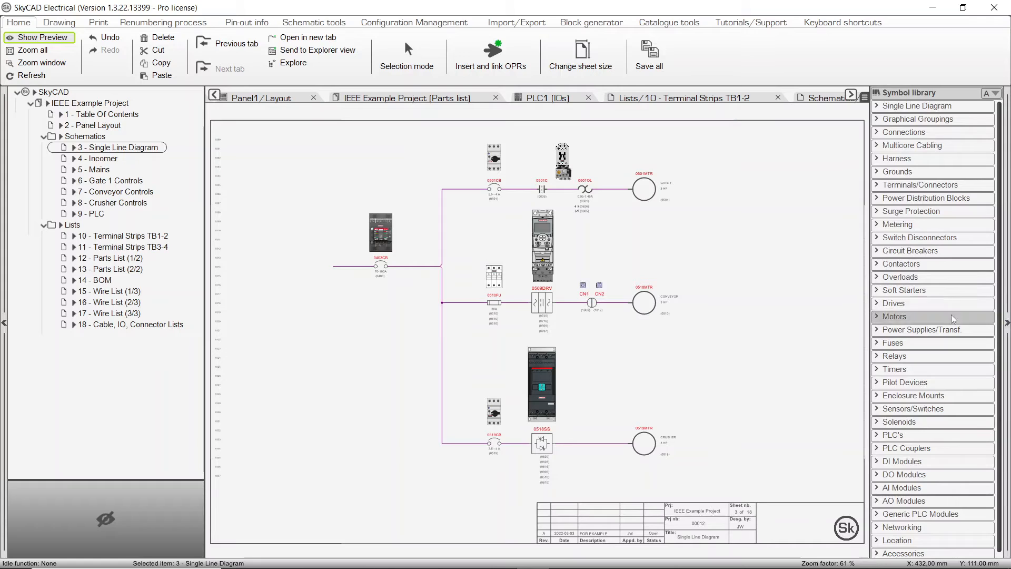
Expand the Harness and Connections categories in the Symbol library.
{"action": "left_click", "coordinate": [897, 158]}
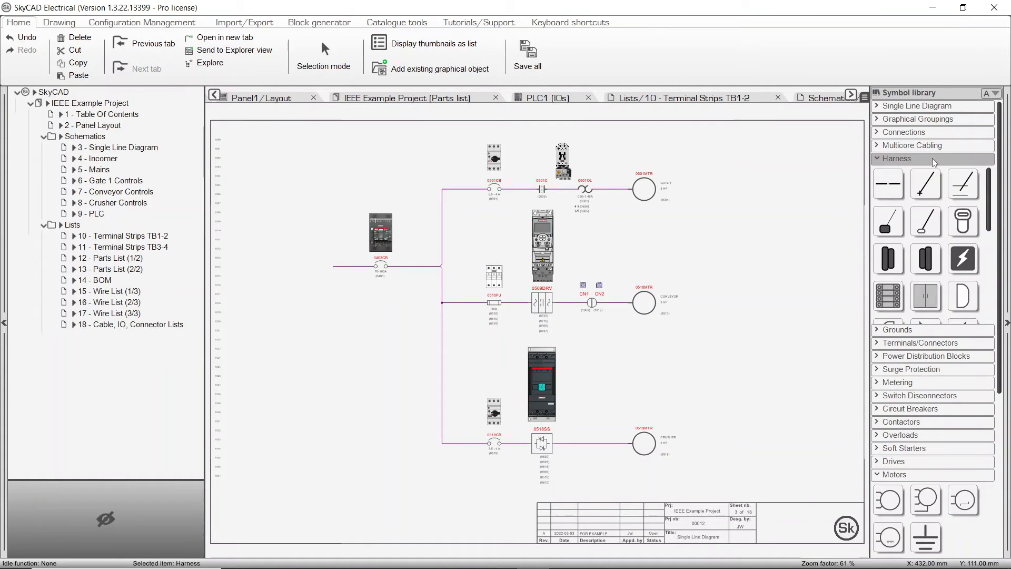
{"action": "mouse_move", "coordinate": [888, 221]}
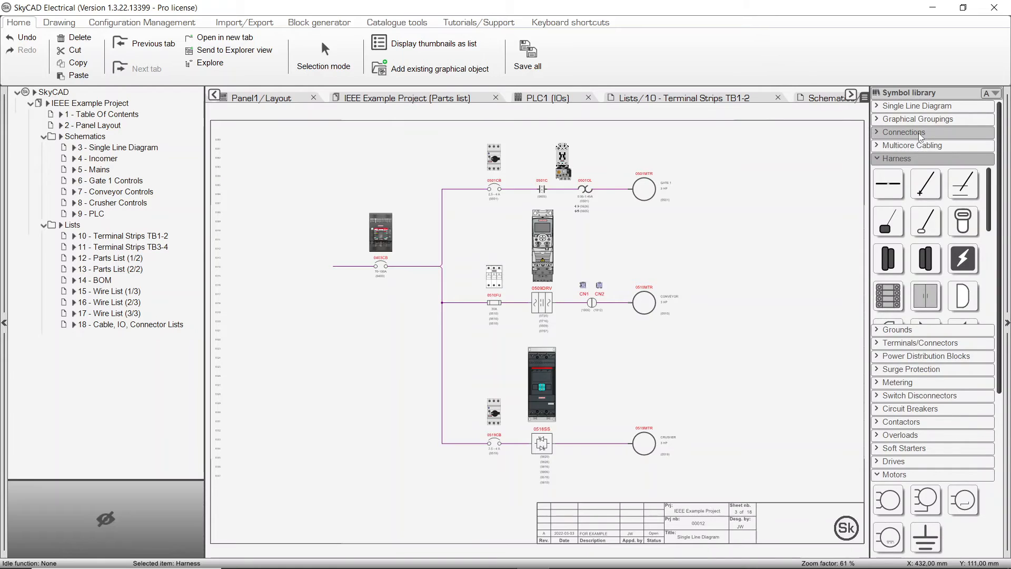
{"action": "left_click", "coordinate": [902, 131]}
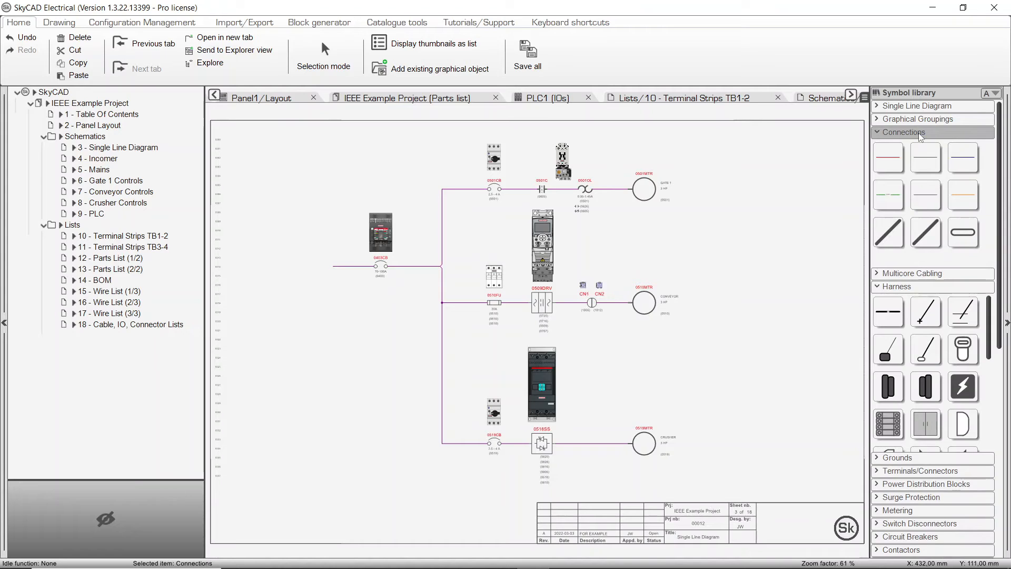
{"action": "mouse_move", "coordinate": [799, 129]}
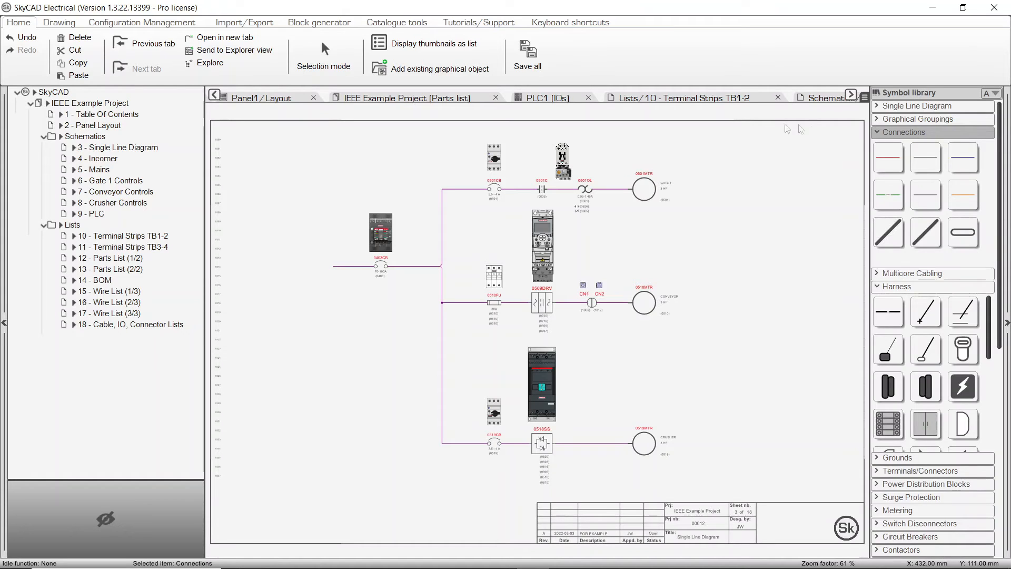
Switch library thumbnails to a named list and collapse the Connections category.
{"action": "left_click", "coordinate": [432, 43]}
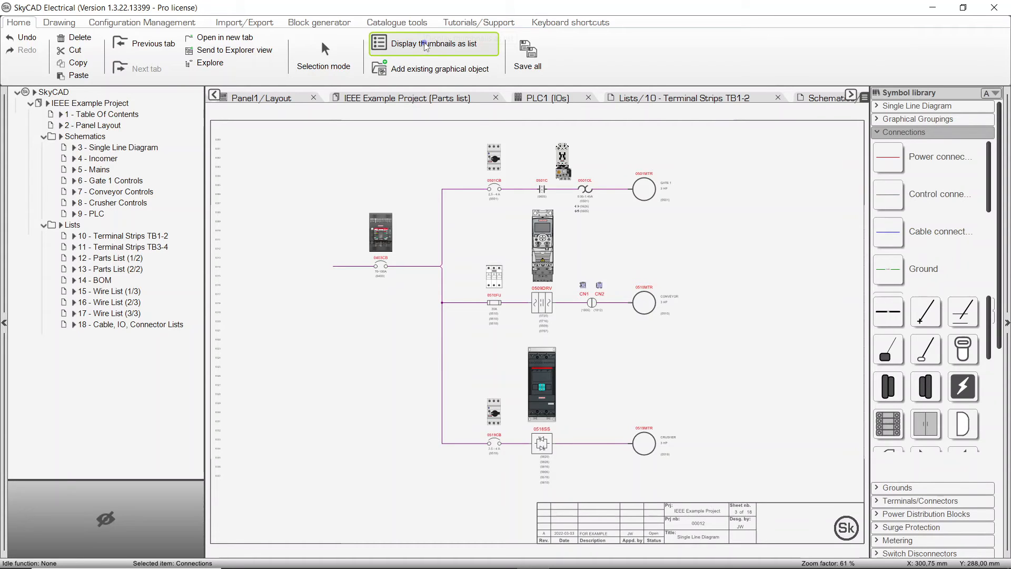
{"action": "mouse_move", "coordinate": [923, 194]}
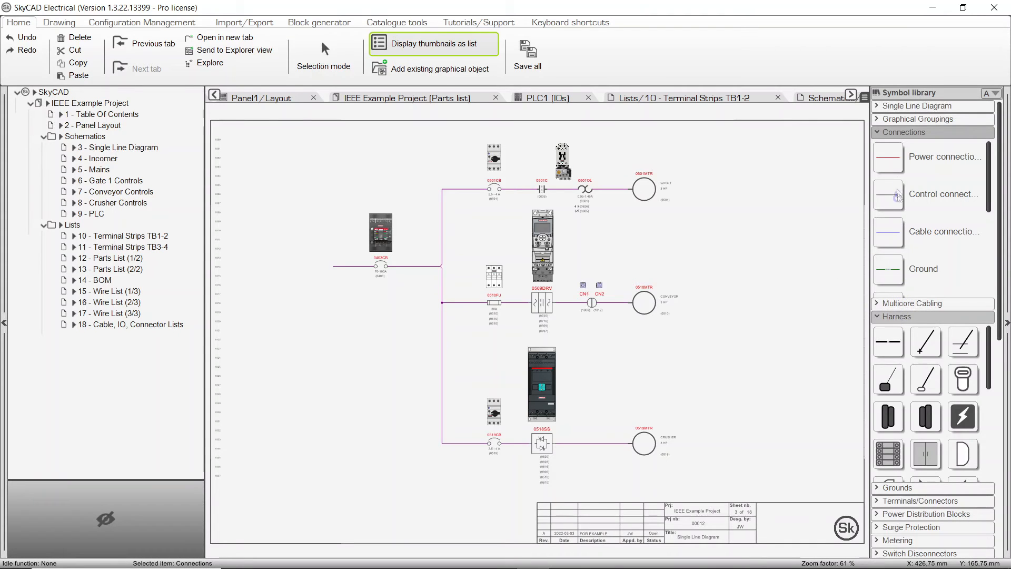
{"action": "left_click", "coordinate": [905, 132]}
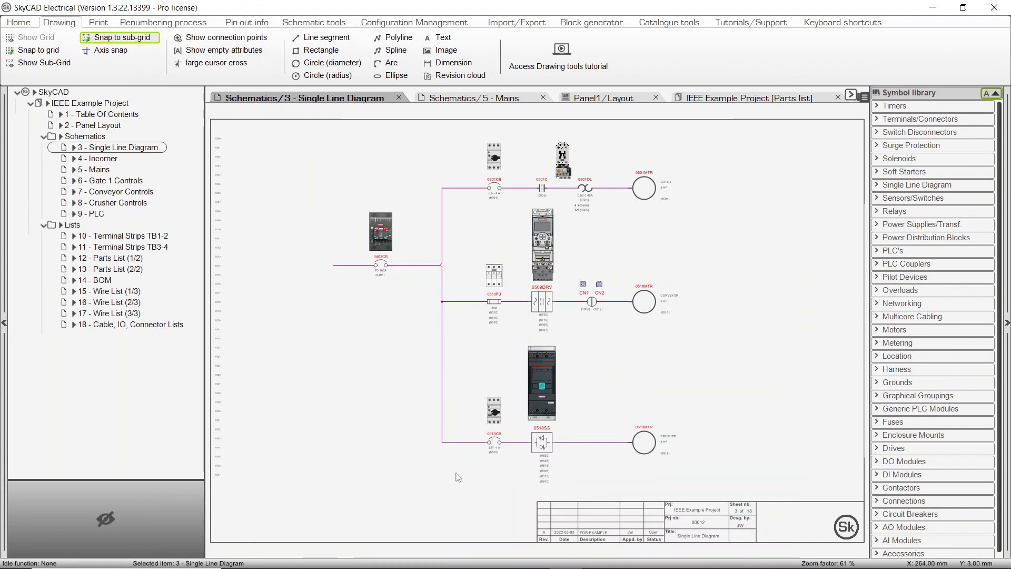
{"action": "mouse_move", "coordinate": [436, 466]}
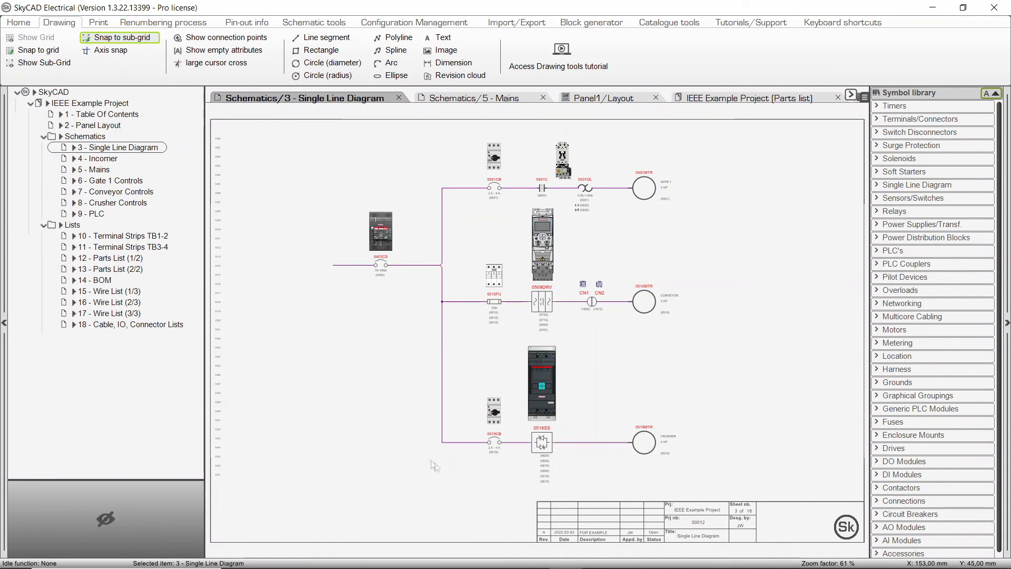
Select the SkyCAD root node to show settings and toggle DarkMode.
{"action": "left_click", "coordinate": [25, 91]}
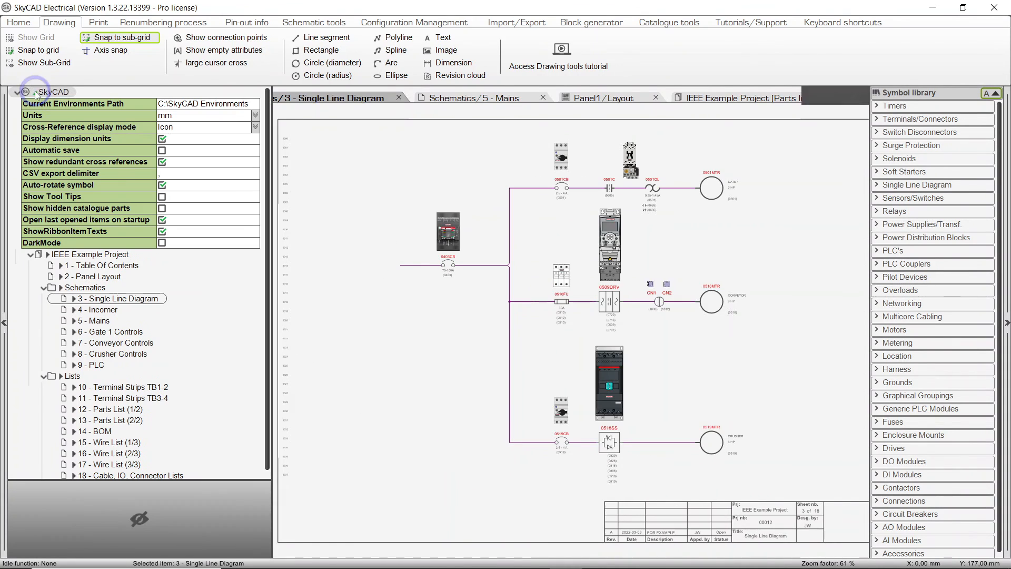
{"action": "left_click", "coordinate": [161, 243]}
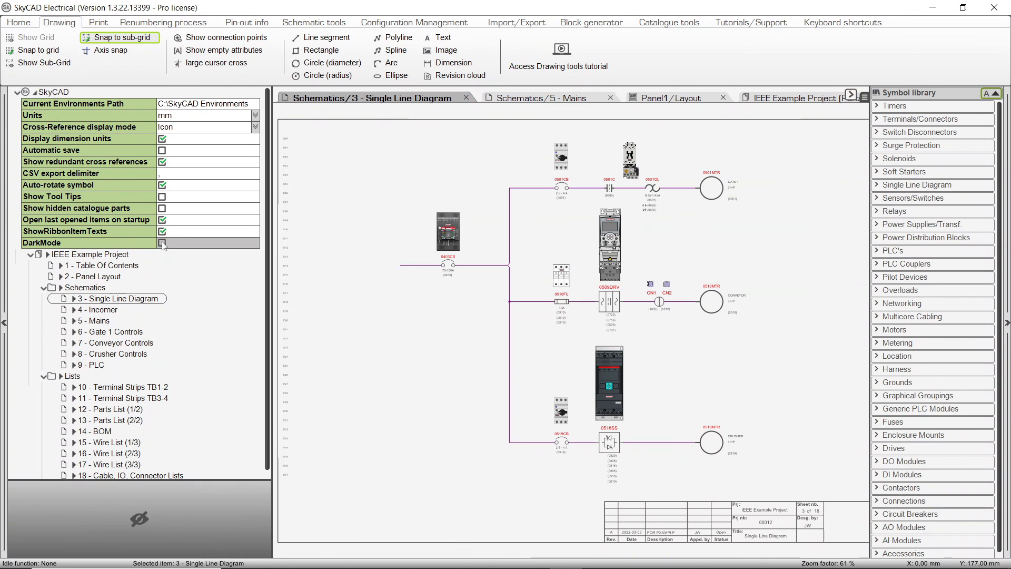